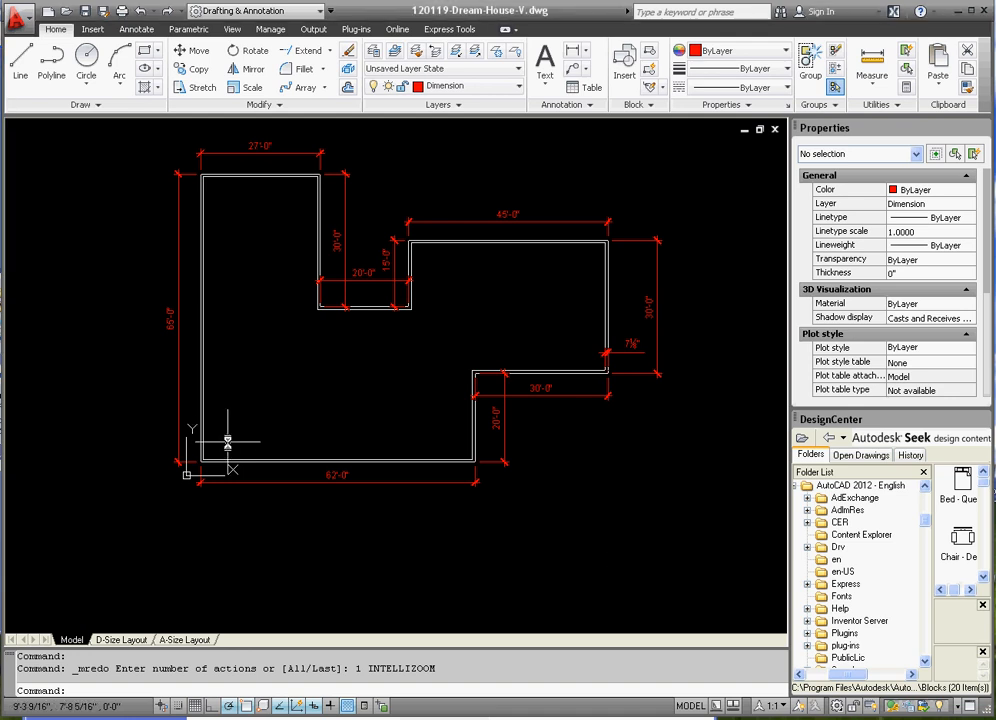
Zoom into the lower-left corner and start a line at the inside corner
scroll("up", 3)
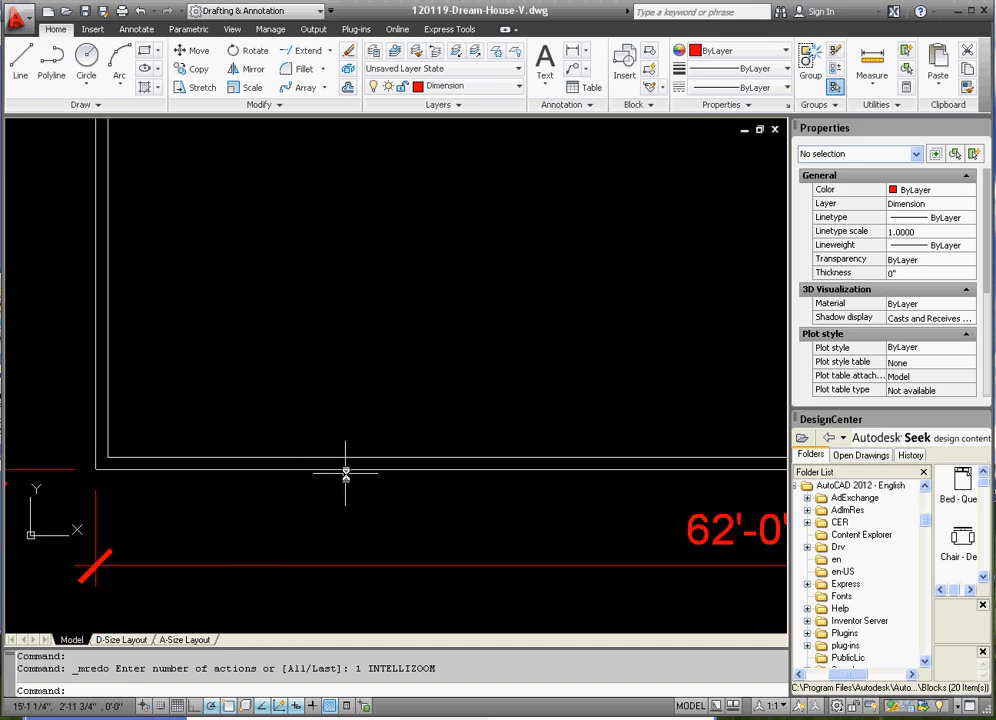
mouse_move(370, 170)
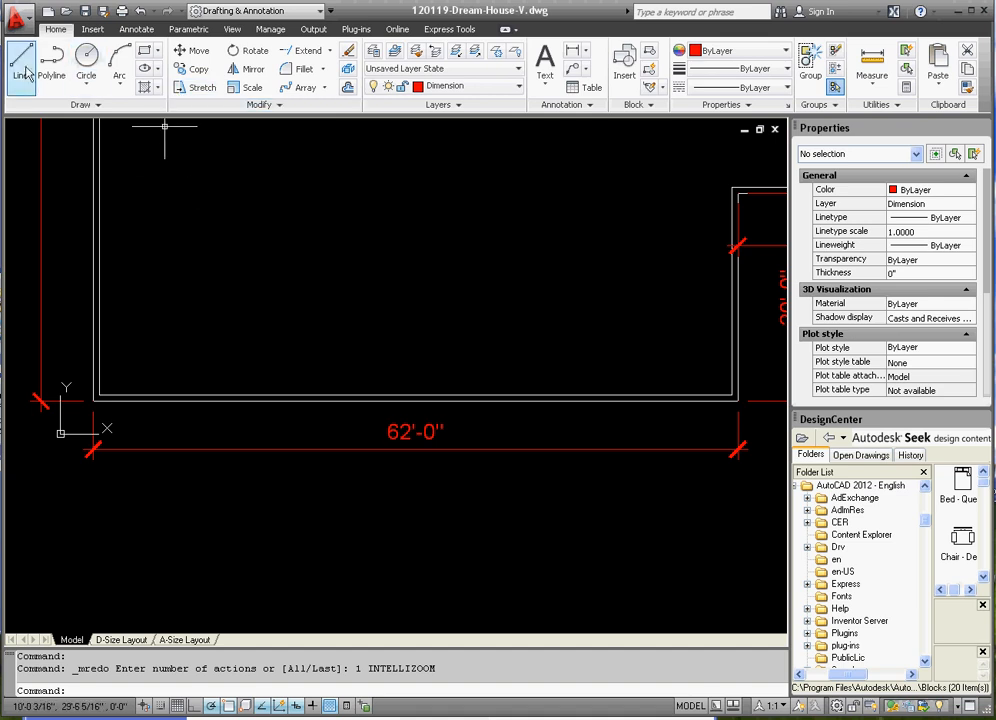
left_click(20, 65)
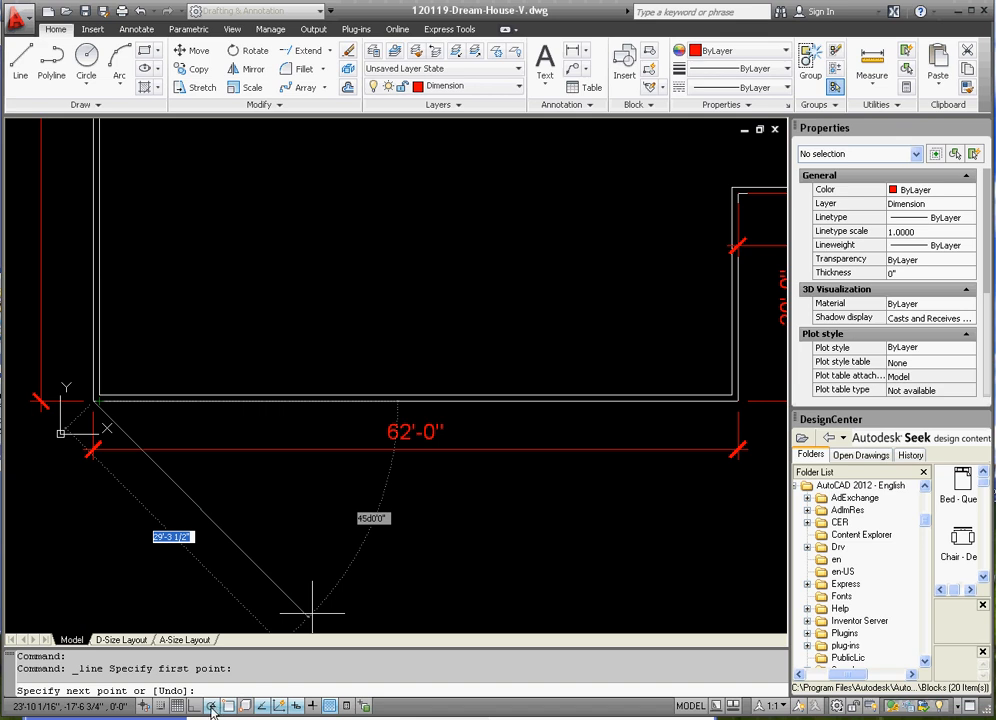
left_click(212, 706)
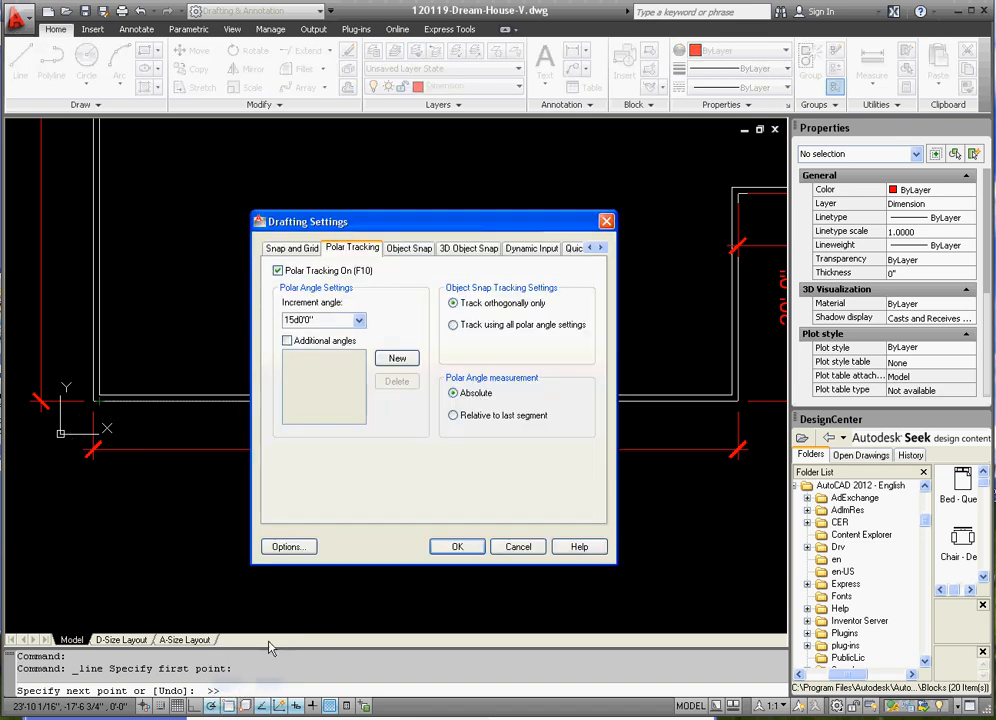
left_click(408, 248)
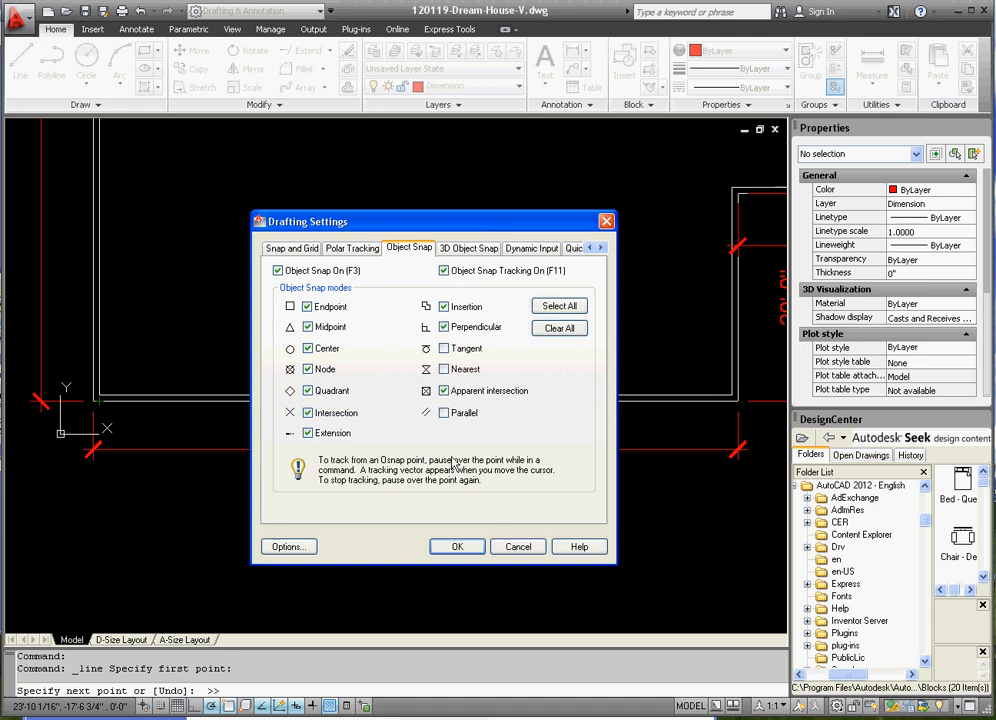
left_click(457, 546)
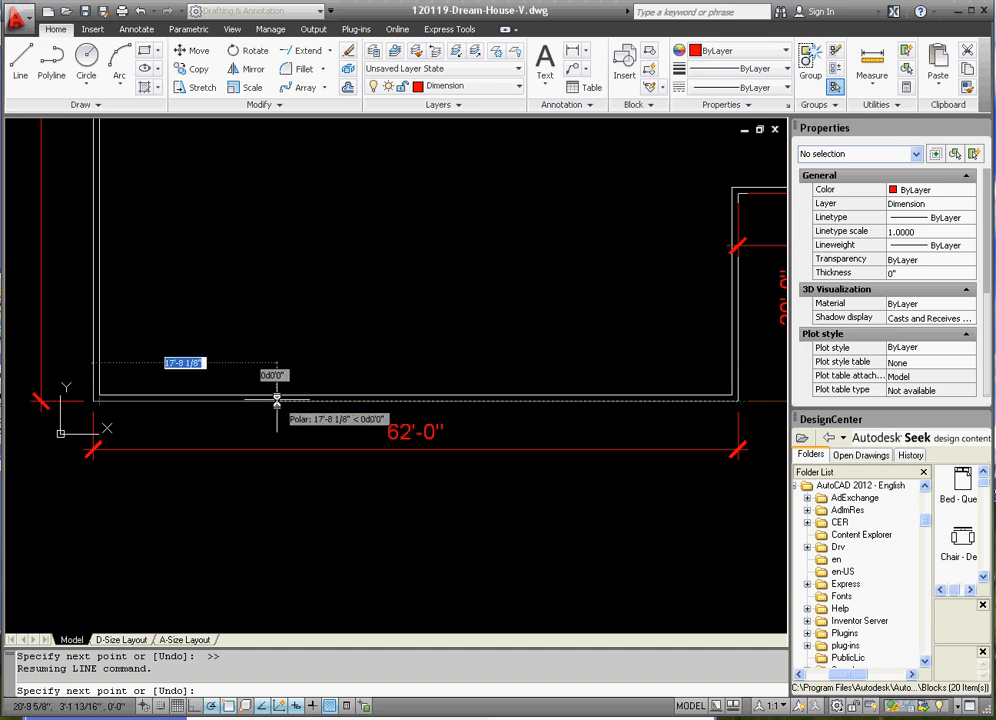
Enter a 15 ft length for the room's bottom wall line
type("15")
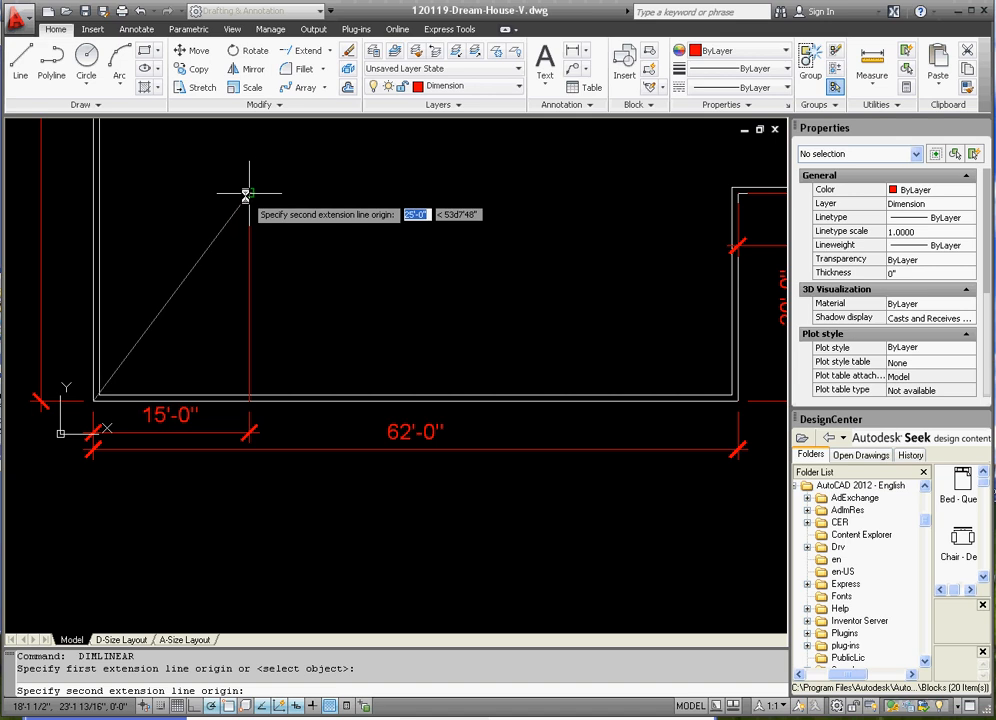
Pick the top end of the room's left side for the 20'-0" dimension
left_click(96, 244)
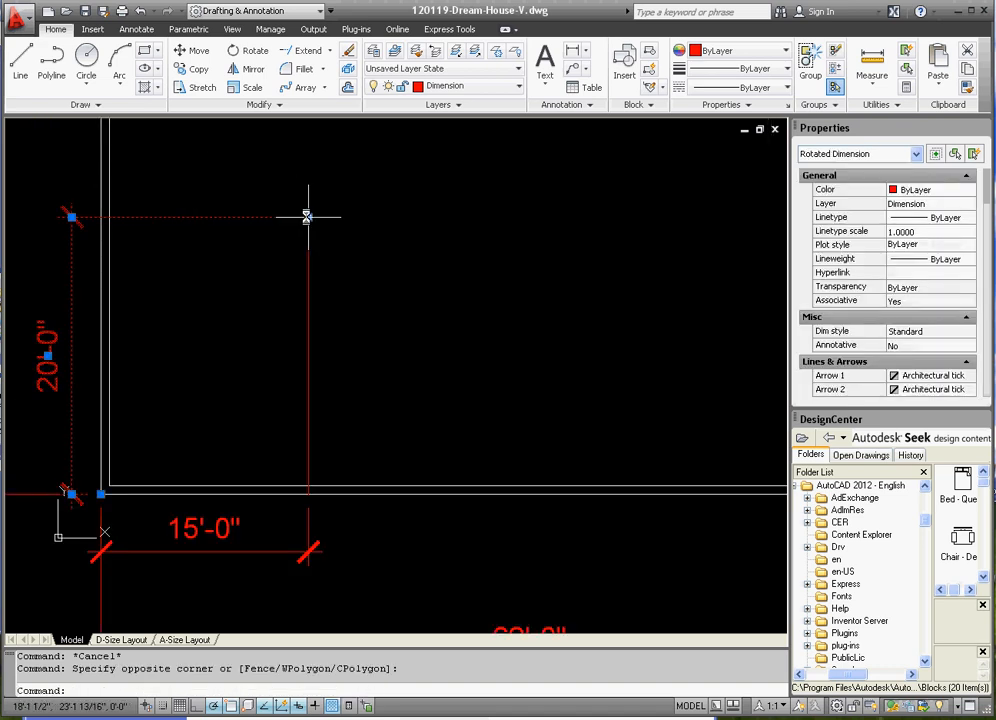
mouse_move(213, 190)
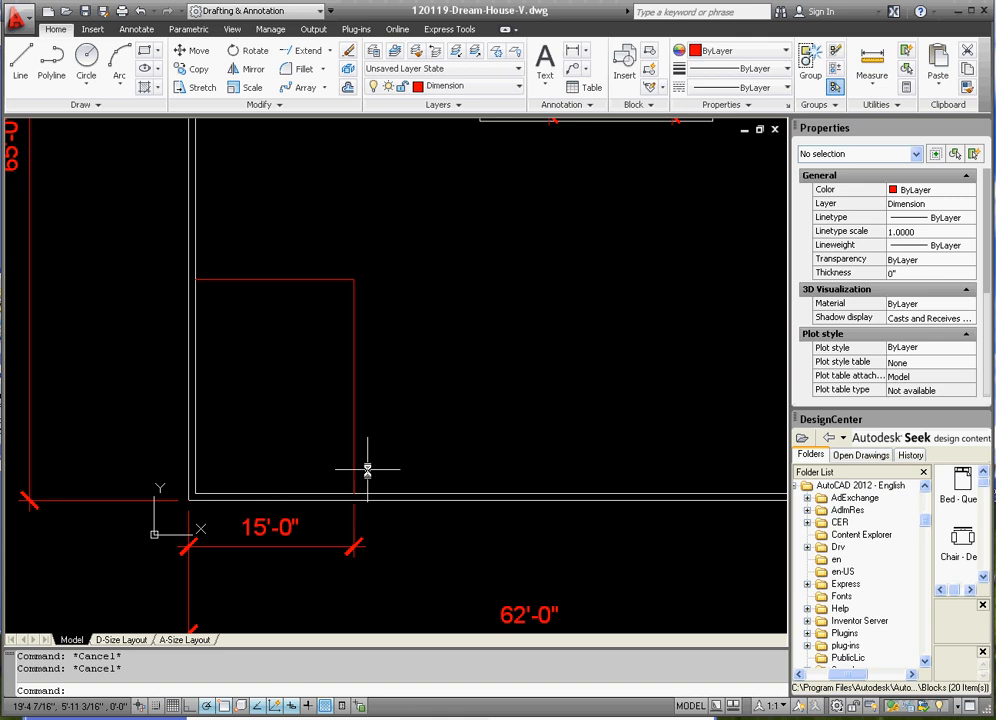
mouse_move(385, 380)
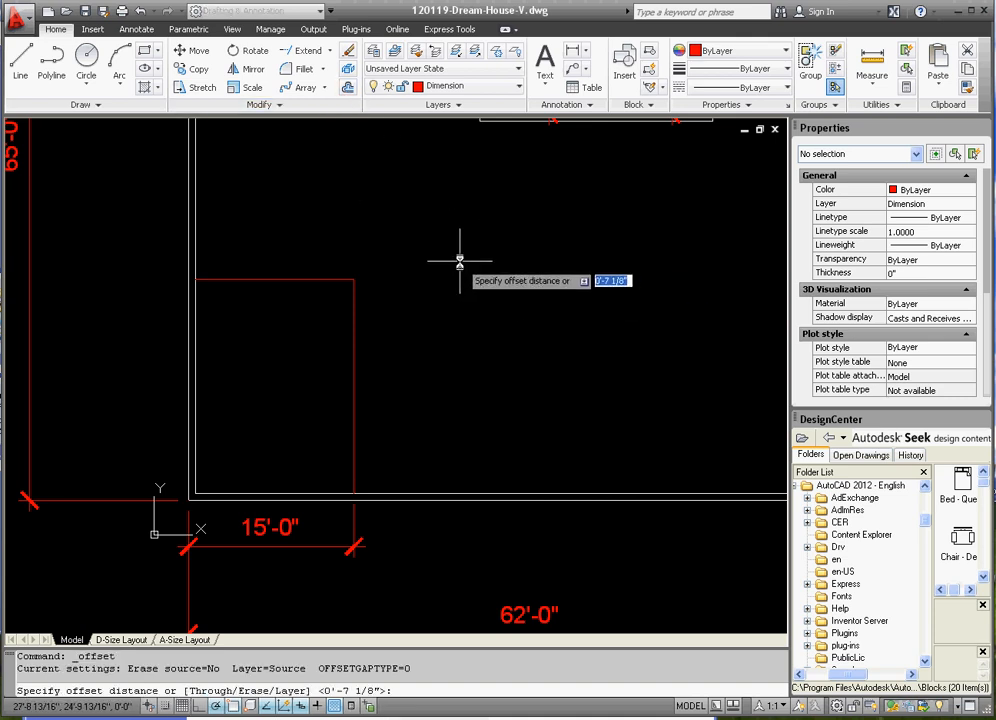
Set the offset distance to 4 for the room's walls
type("4")
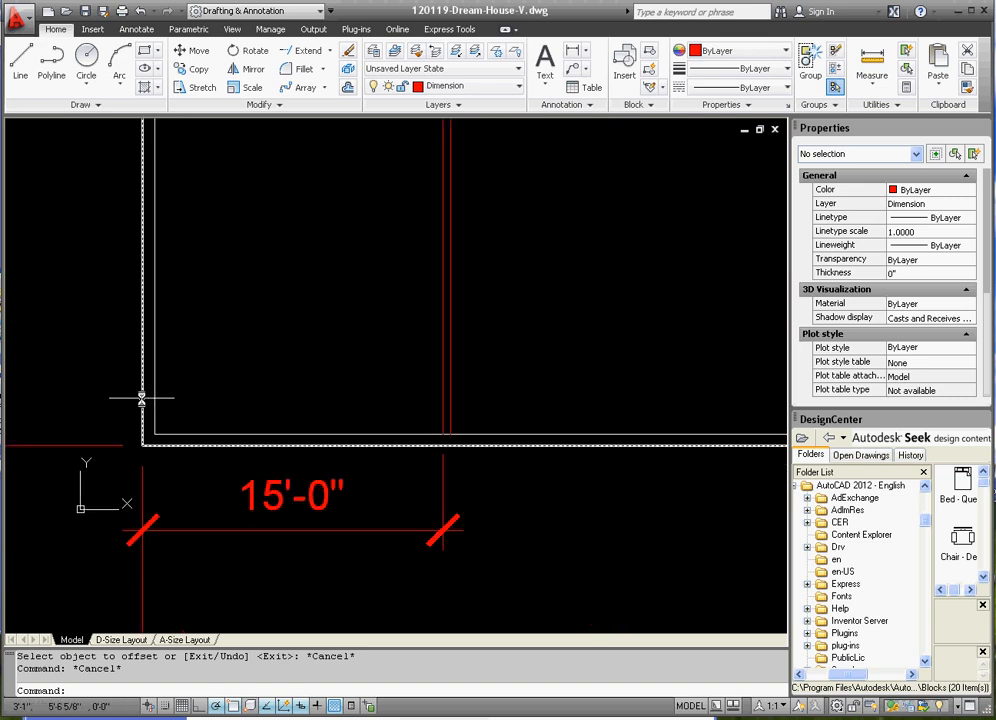
mouse_move(141, 398)
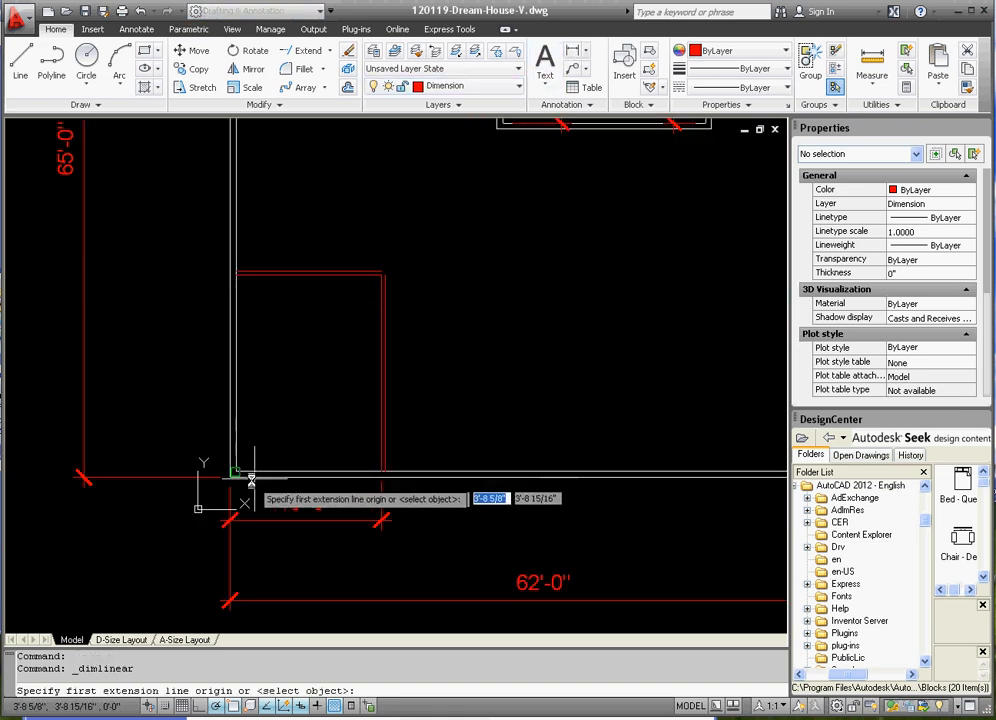
Start the 20'-0" height dimension at the room's bottom-left corner
left_click(252, 479)
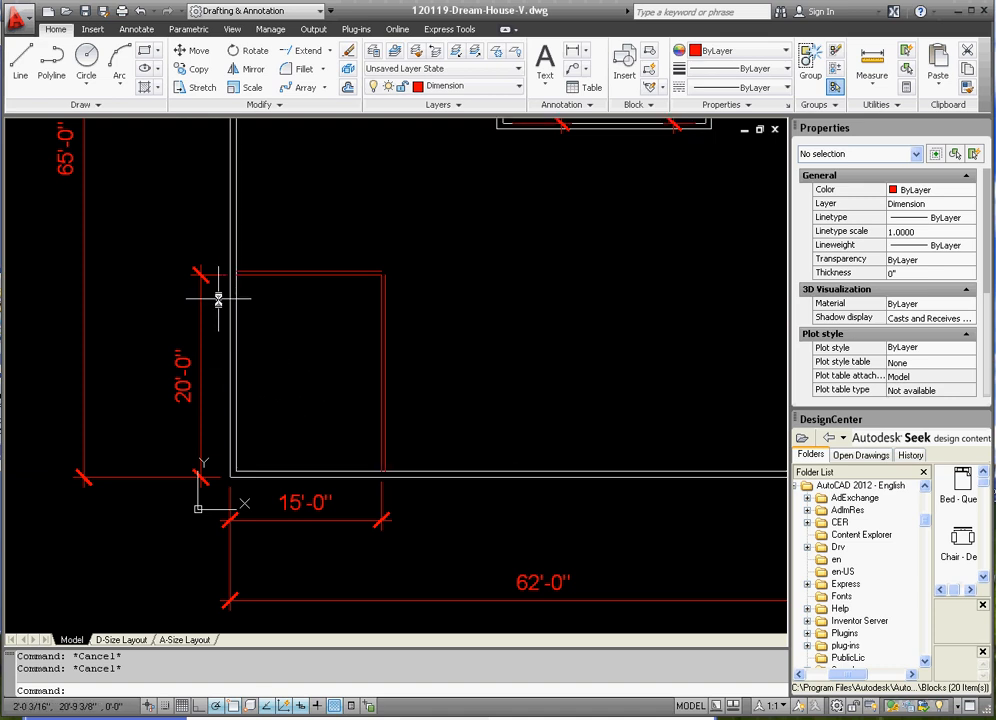
mouse_move(217, 299)
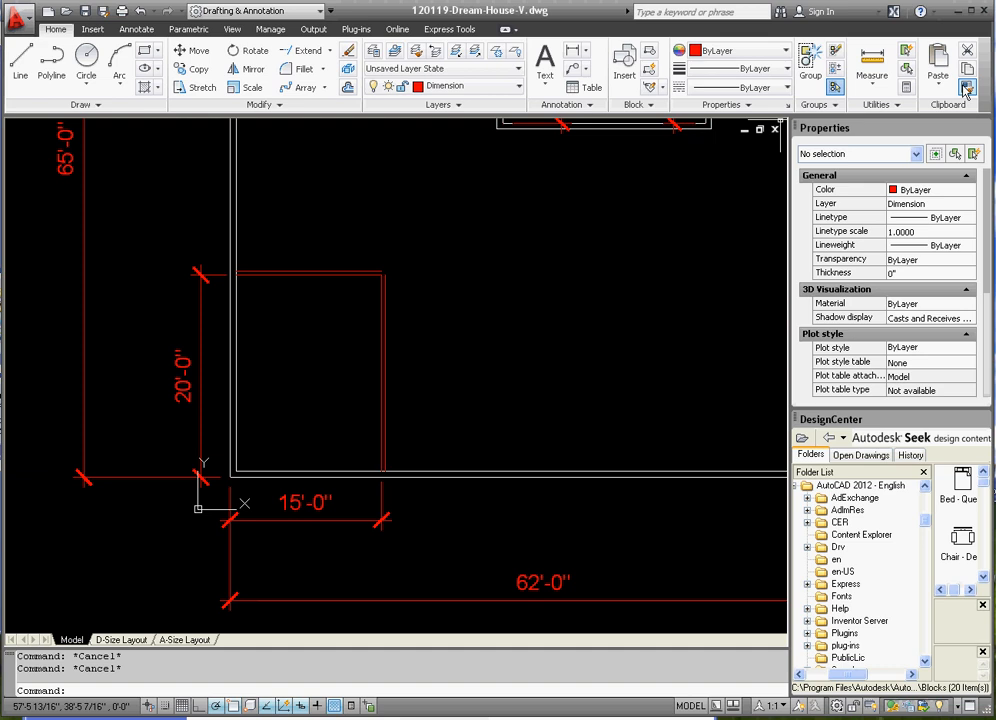
Start Match Properties to copy a house wall's properties to the room walls
left_click(966, 88)
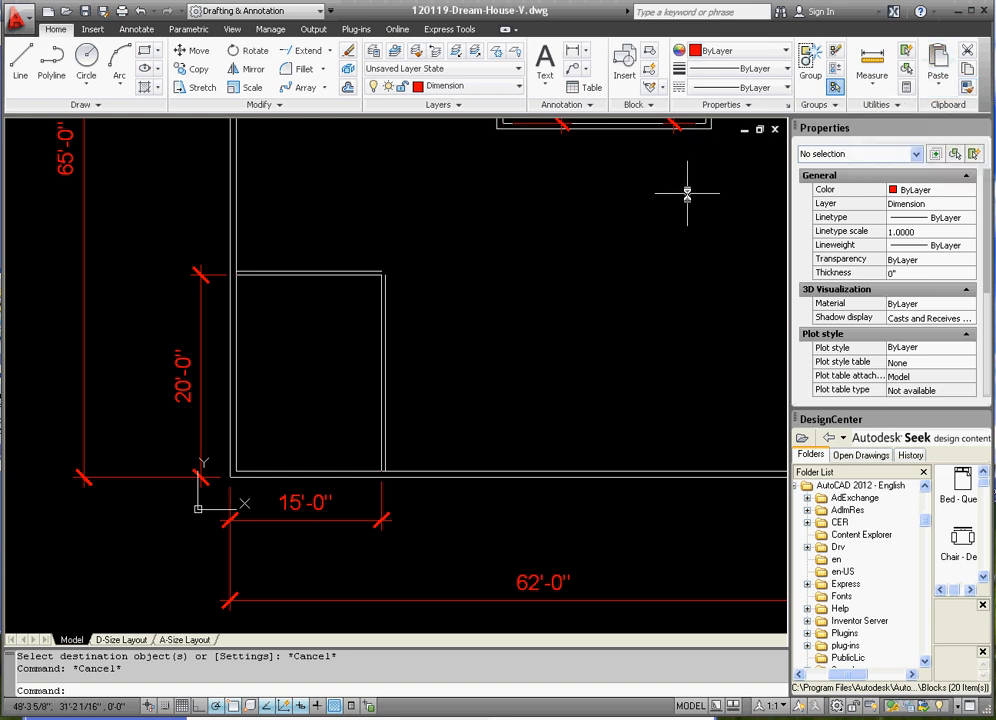
mouse_move(595, 257)
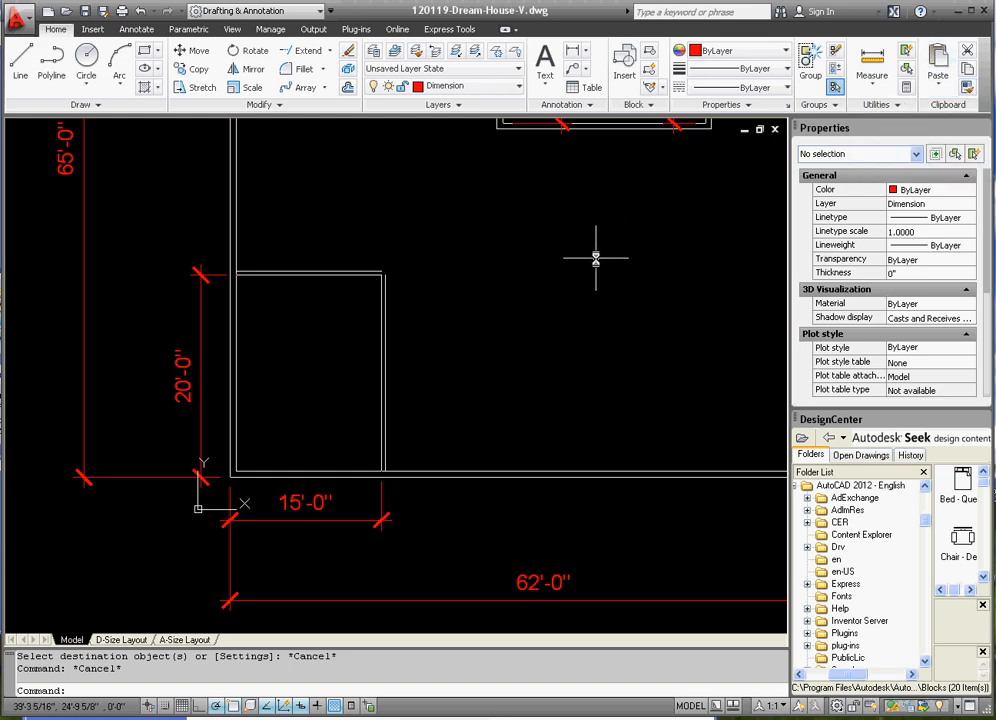